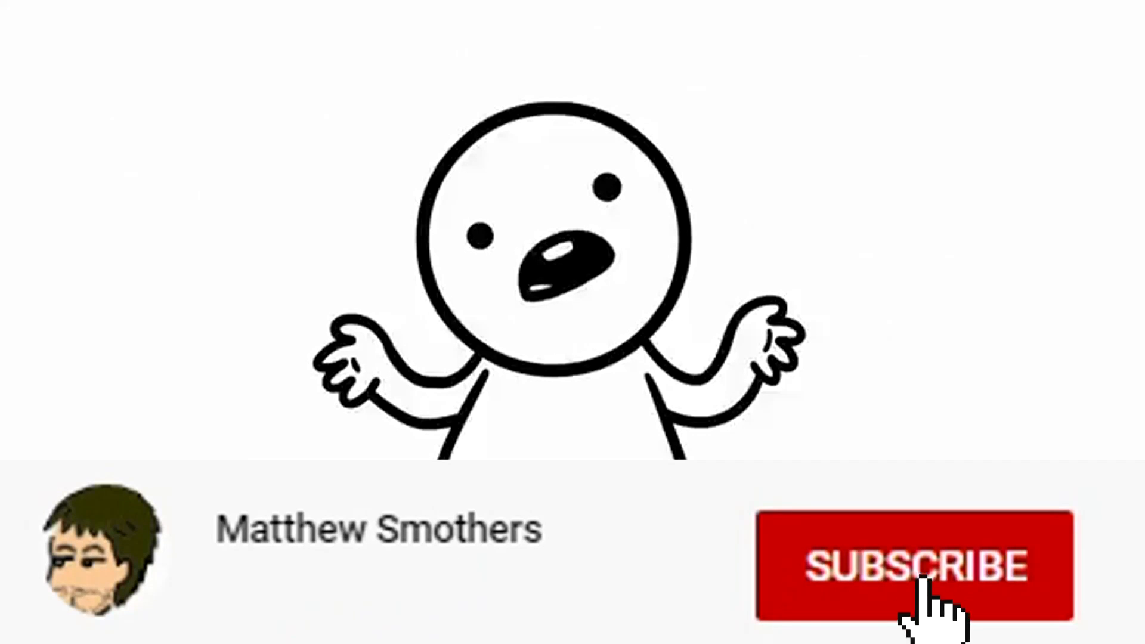
# Let the animated hand click SUBSCRIBE, turning the red button grey SUBSCRIBED with a bell
pyautogui.click(916, 567)
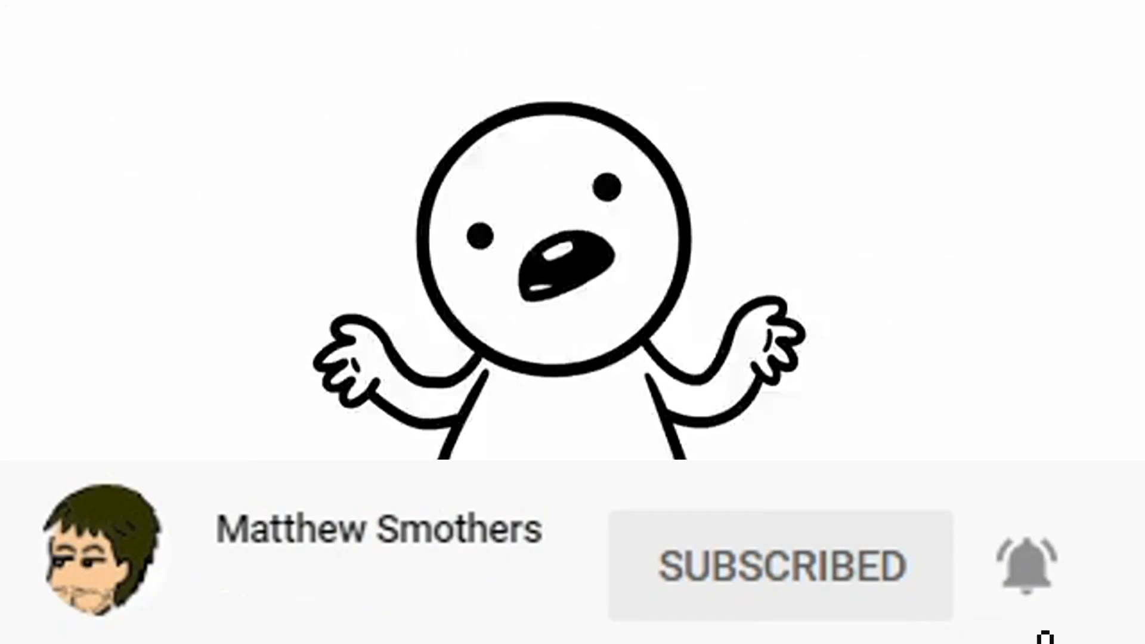